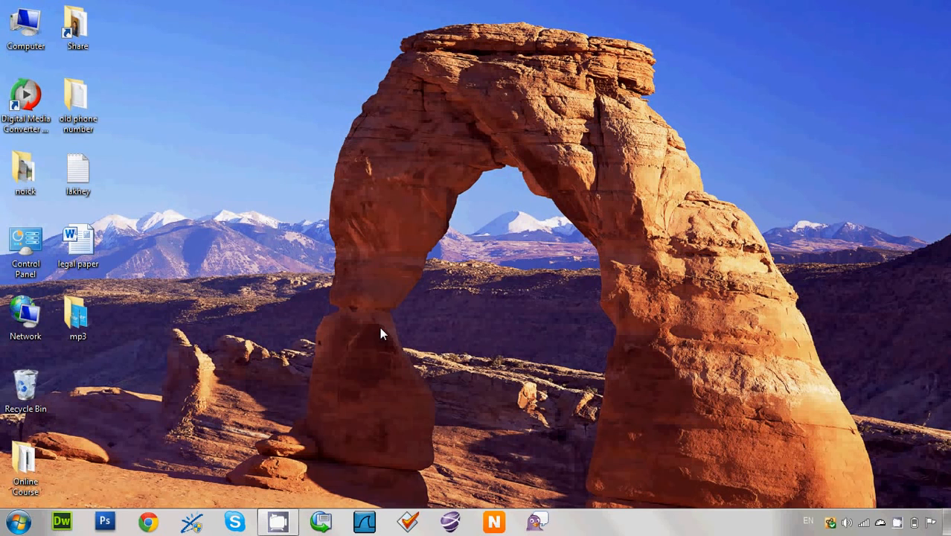
mouse_move(610, 344)
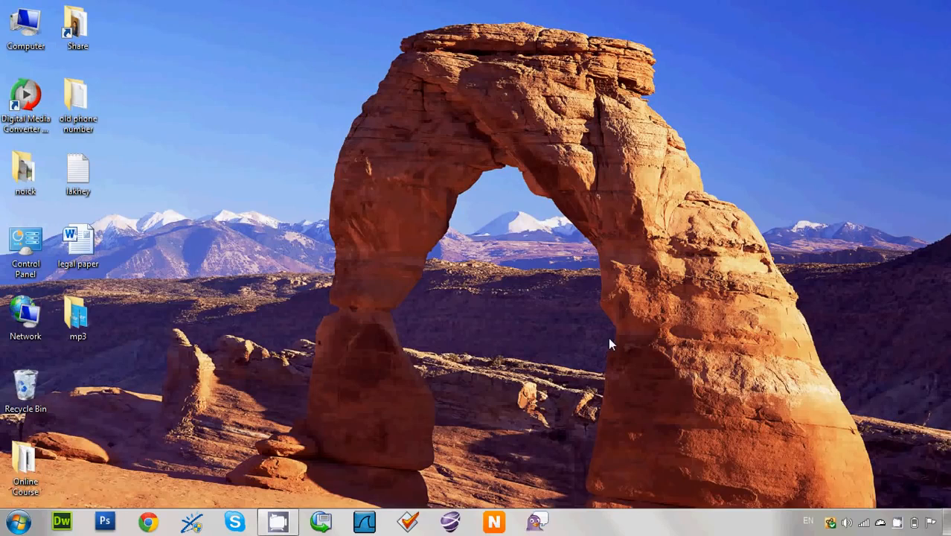
mouse_move(149, 521)
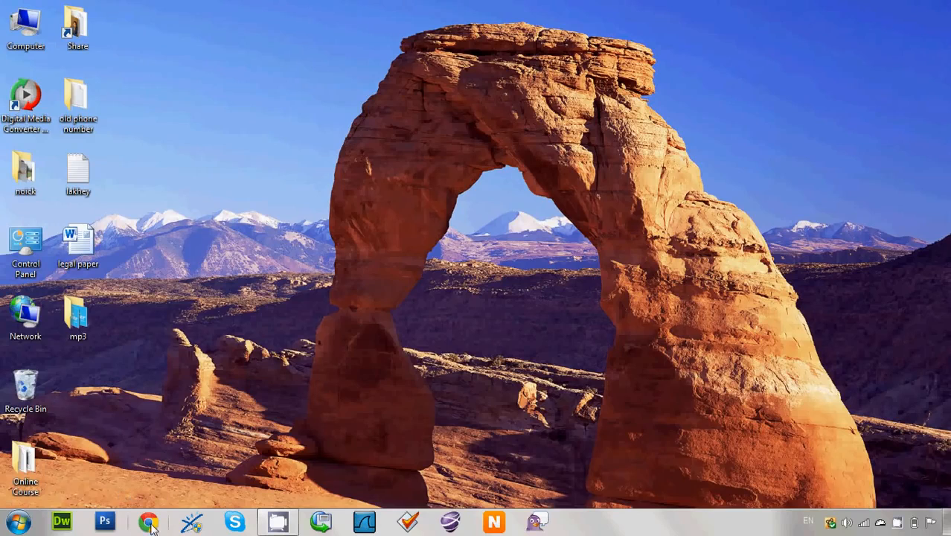
Launch Chrome and load the router at 192.168.1.1, reaching its login prompt with credentials filled
left_click(149, 521)
type("192")
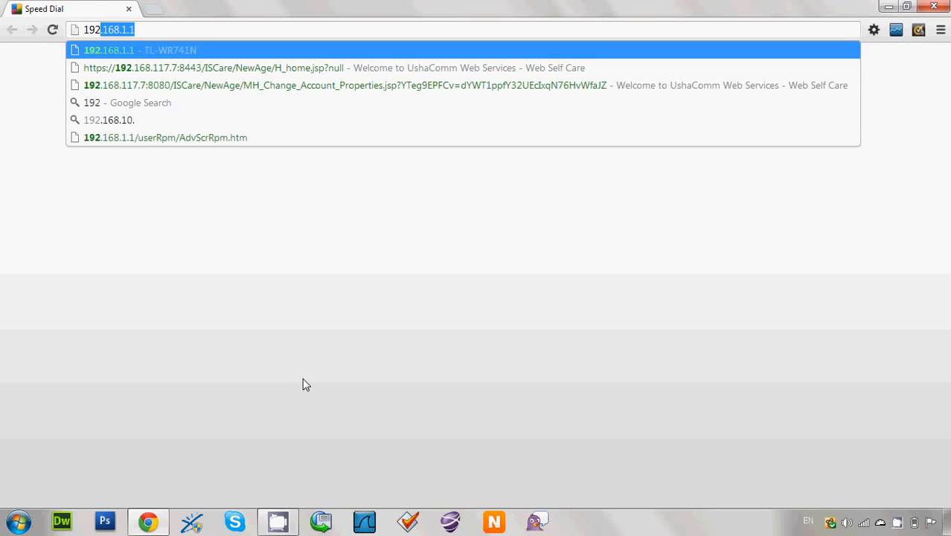
type("168.1.1")
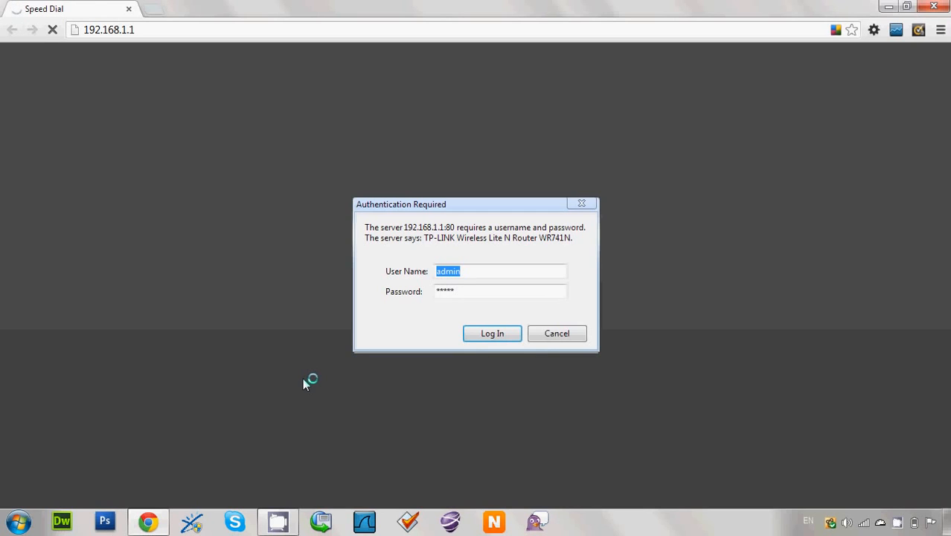
Log in to the router, landing on its Status page with firmware, LAN and wireless details
left_click(491, 333)
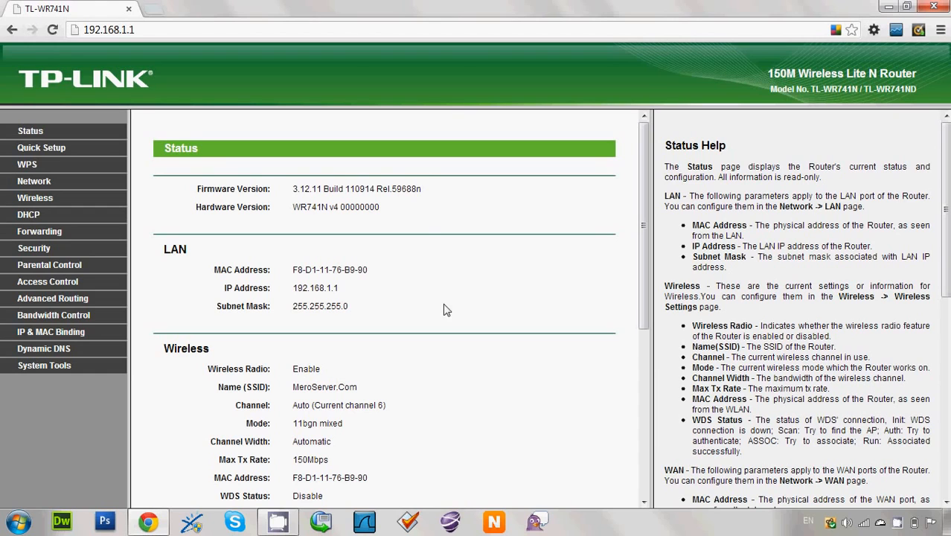
mouse_move(494, 225)
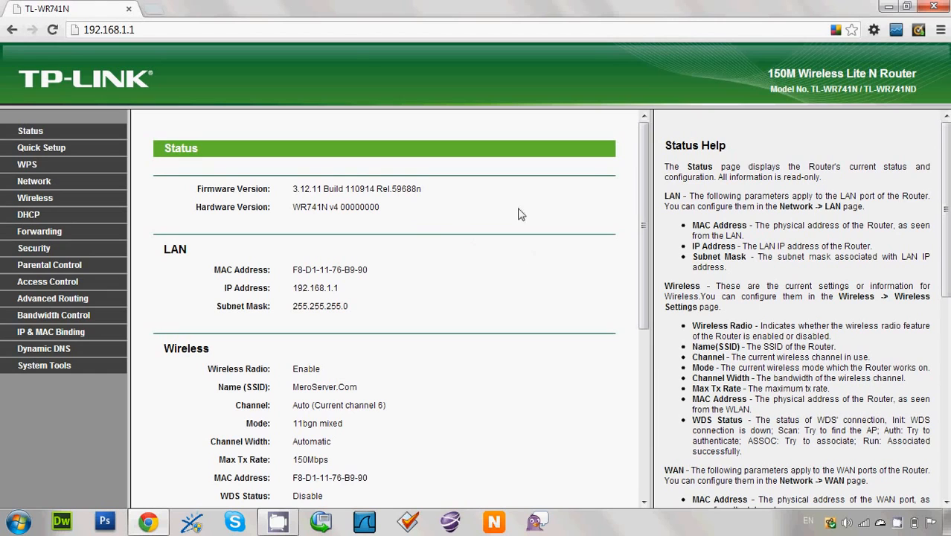
mouse_move(869, 530)
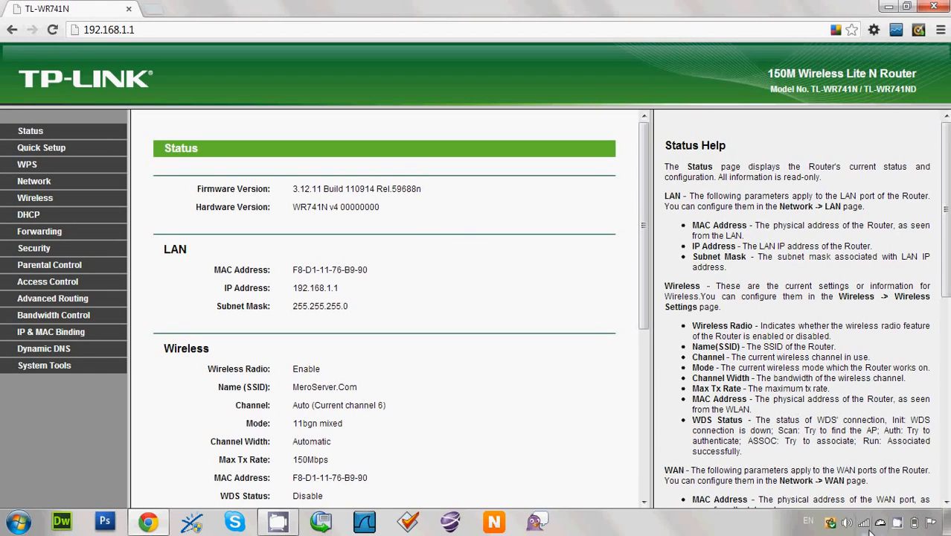
mouse_move(187, 215)
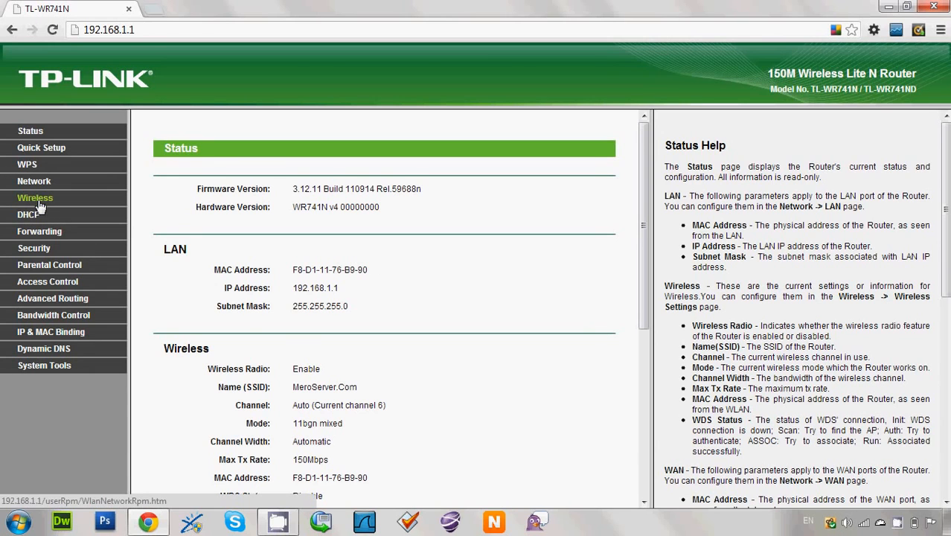
Choose WPA/WPA2 - Personal (Recommended) with AES encryption on the Wireless Security page
left_click(36, 196)
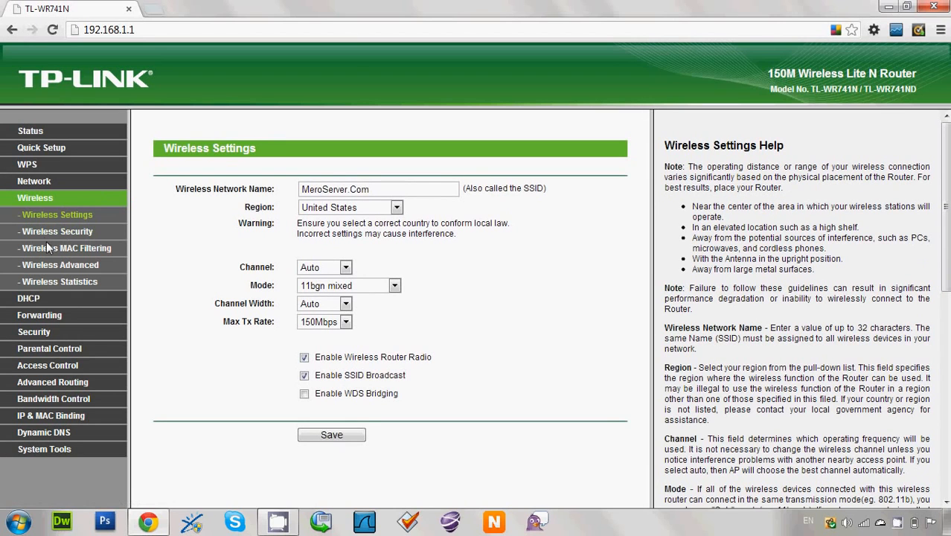
mouse_move(56, 232)
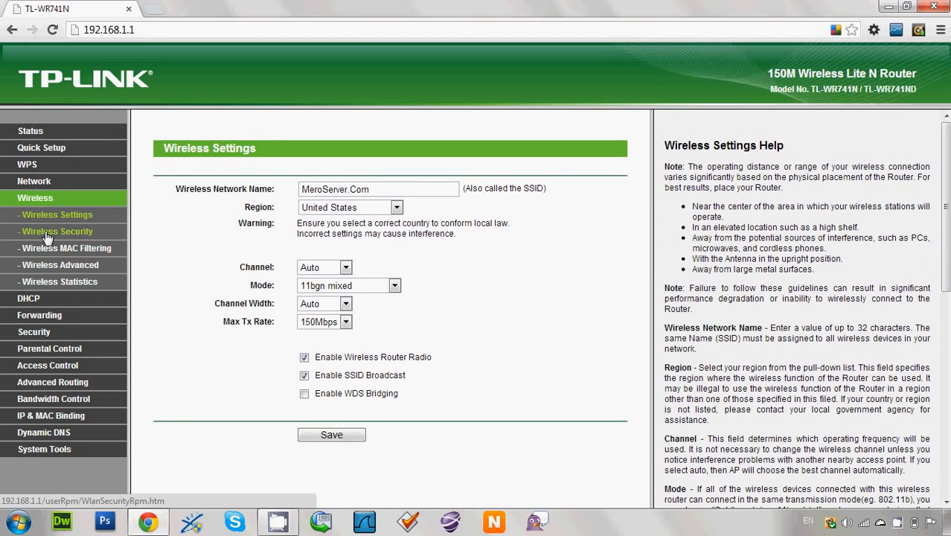
left_click(57, 233)
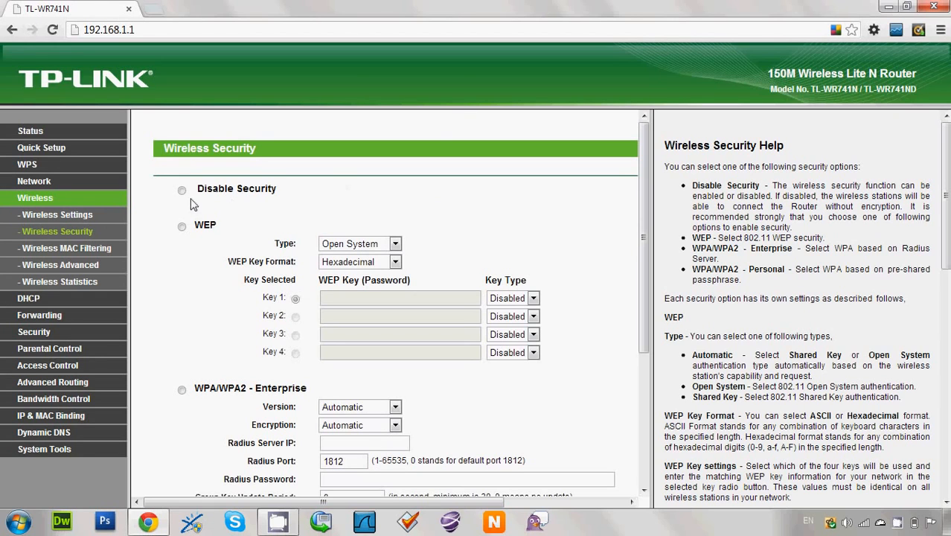
mouse_move(186, 311)
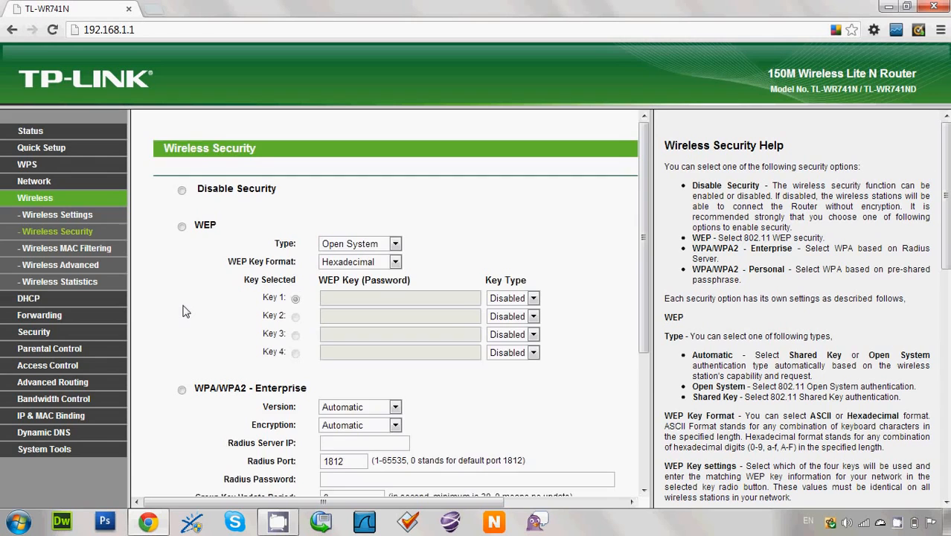
scroll("down", 3)
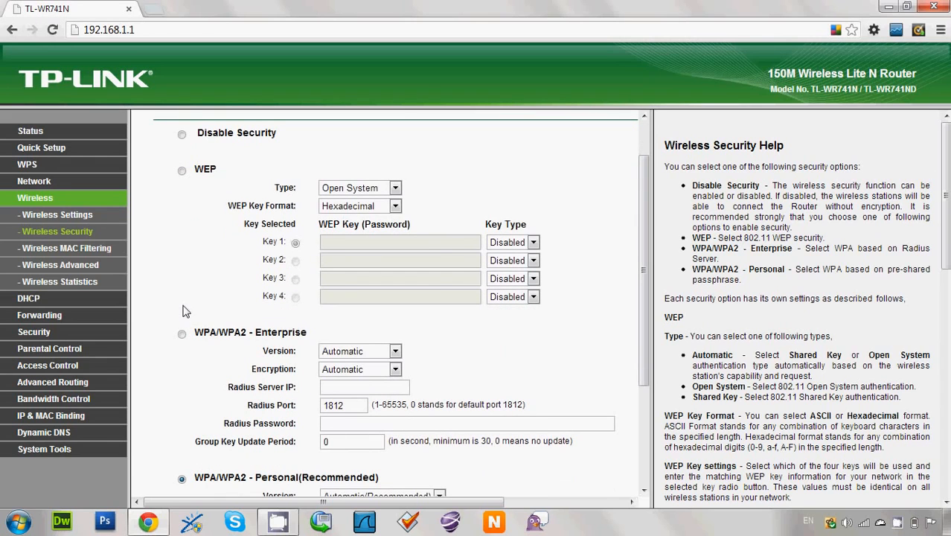
scroll("down", 3)
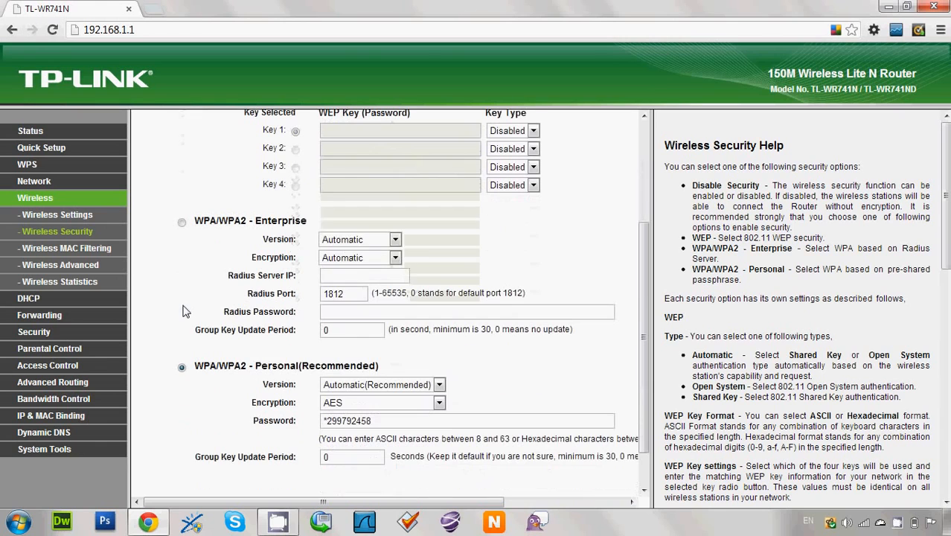
mouse_move(219, 317)
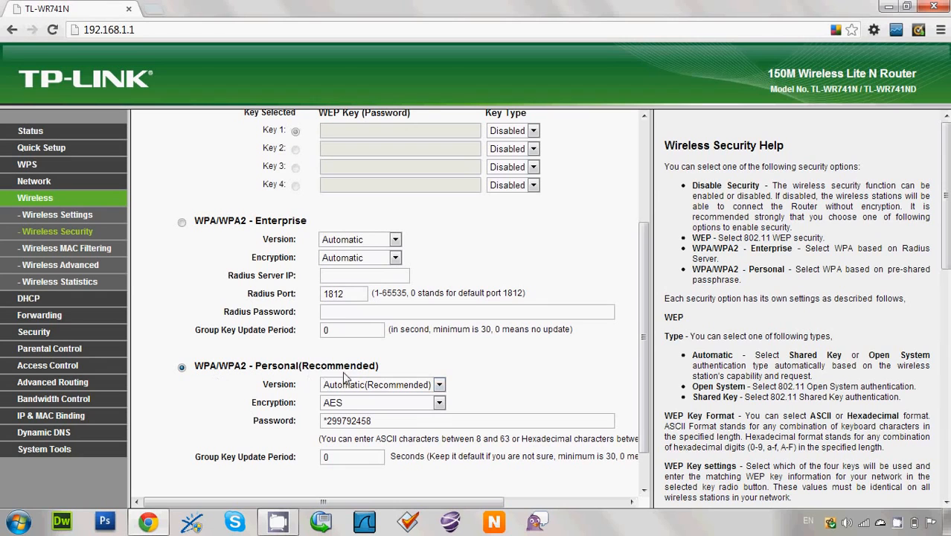
mouse_move(199, 366)
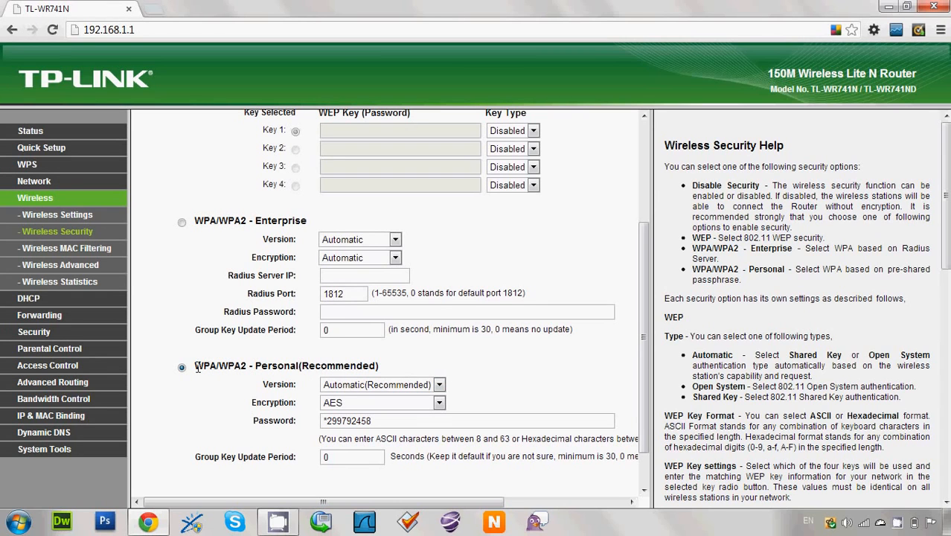
mouse_move(179, 404)
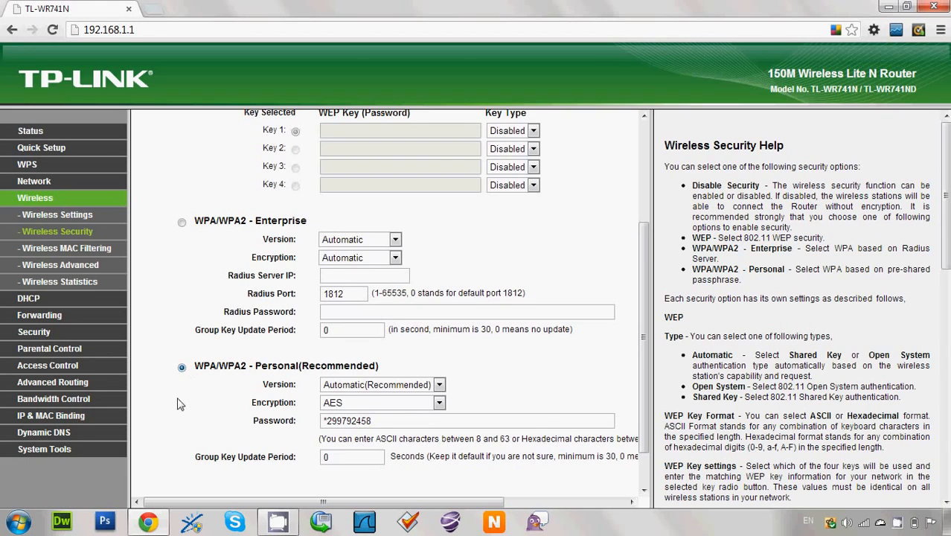
scroll("down", 3)
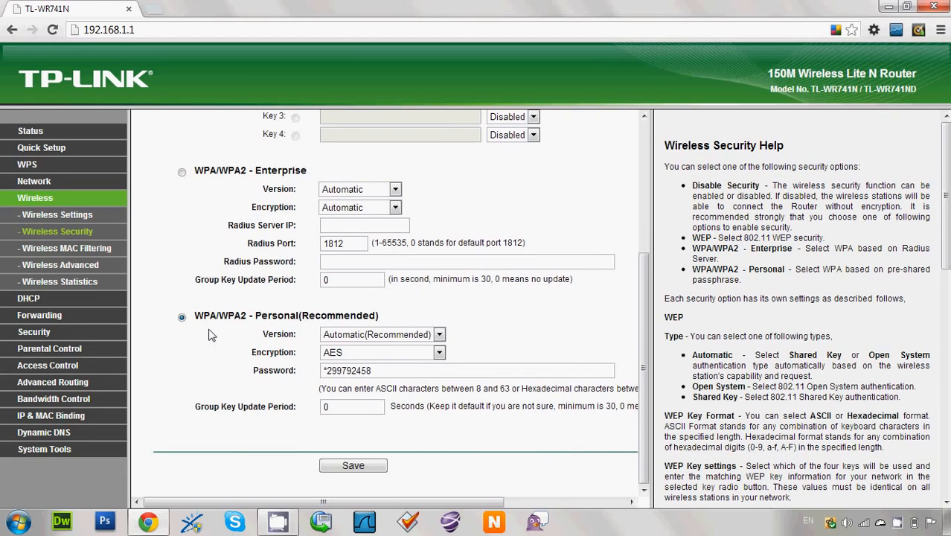
mouse_move(232, 318)
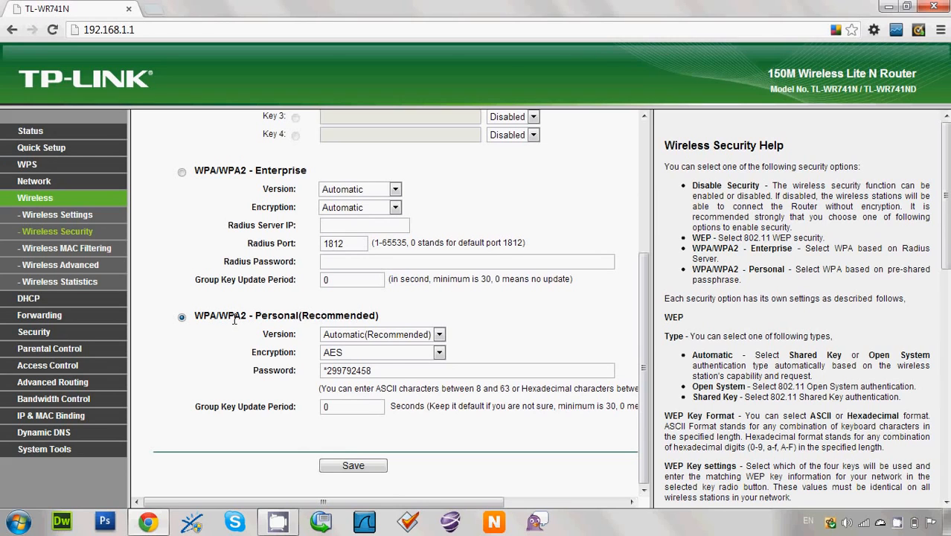
mouse_move(454, 316)
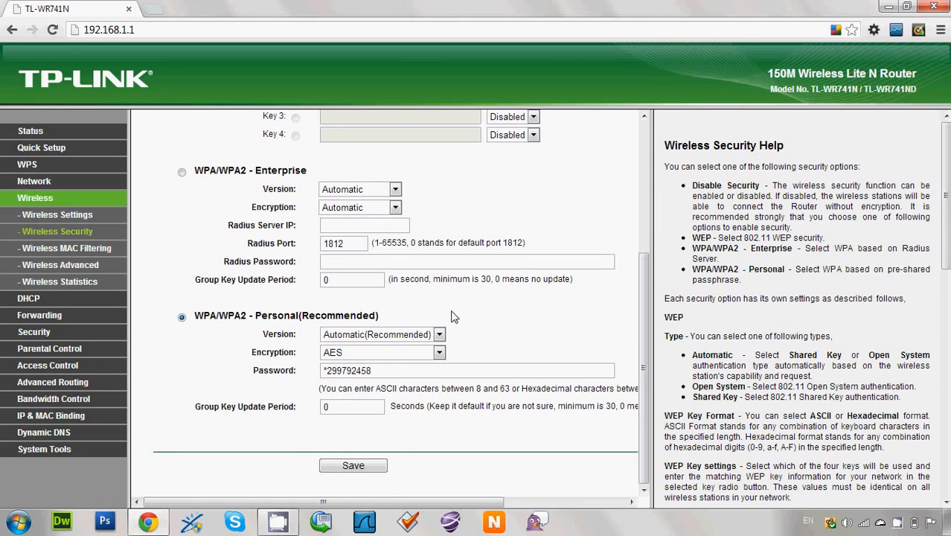
Save the WPA/WPA2-Personal setting with its password and acknowledge the reboot notice
double_click(274, 369)
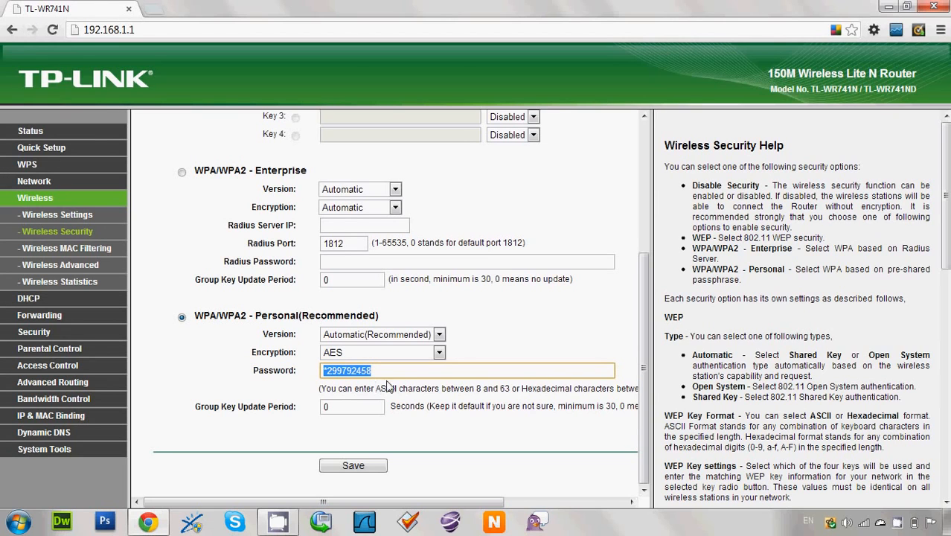
left_click(352, 465)
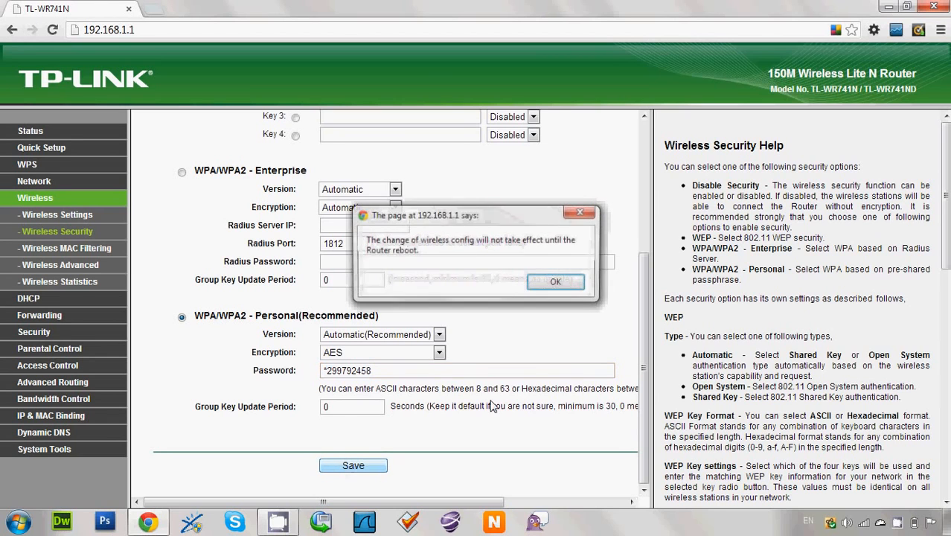
left_click(555, 281)
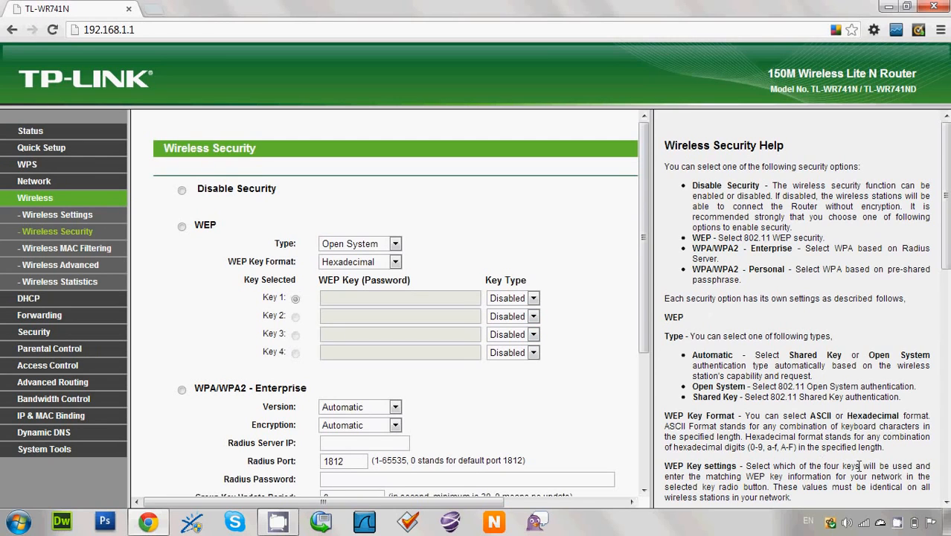
left_click(863, 521)
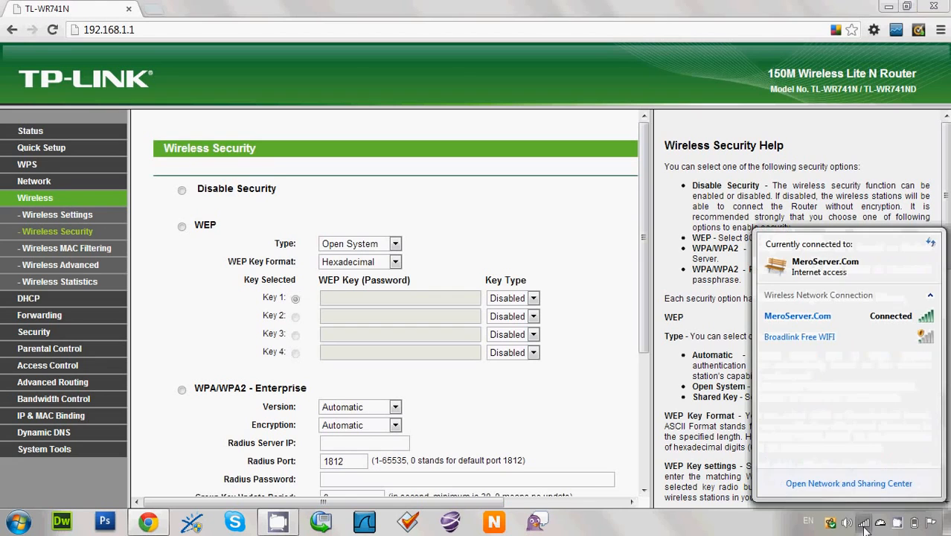
mouse_move(798, 316)
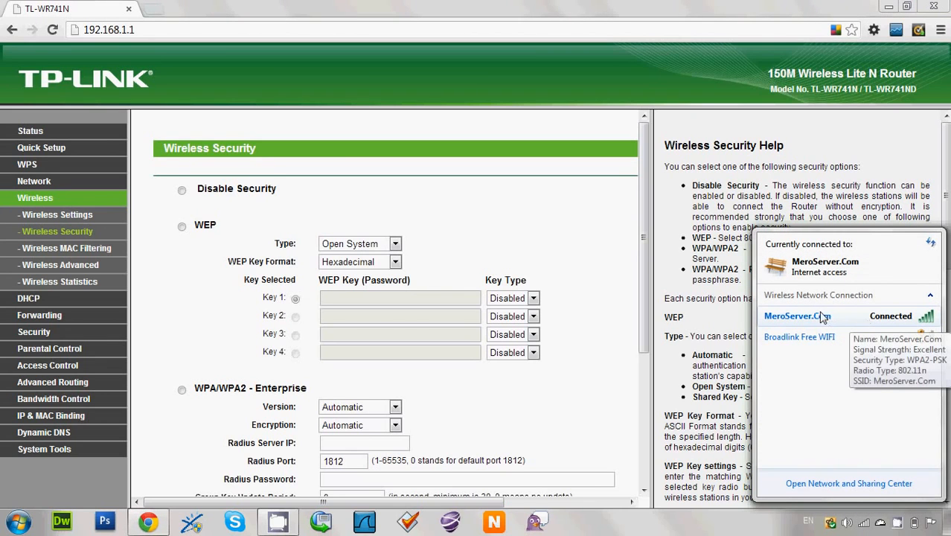
mouse_move(766, 311)
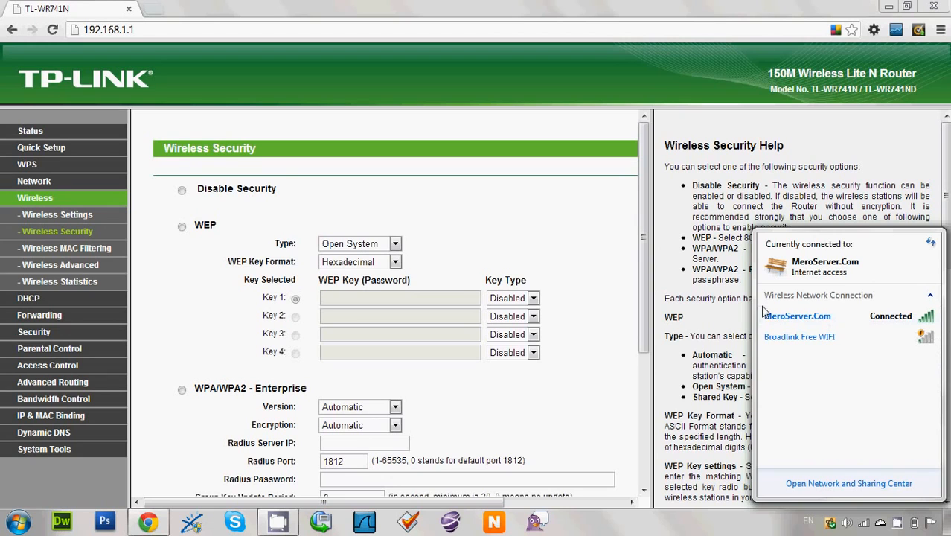
mouse_move(798, 315)
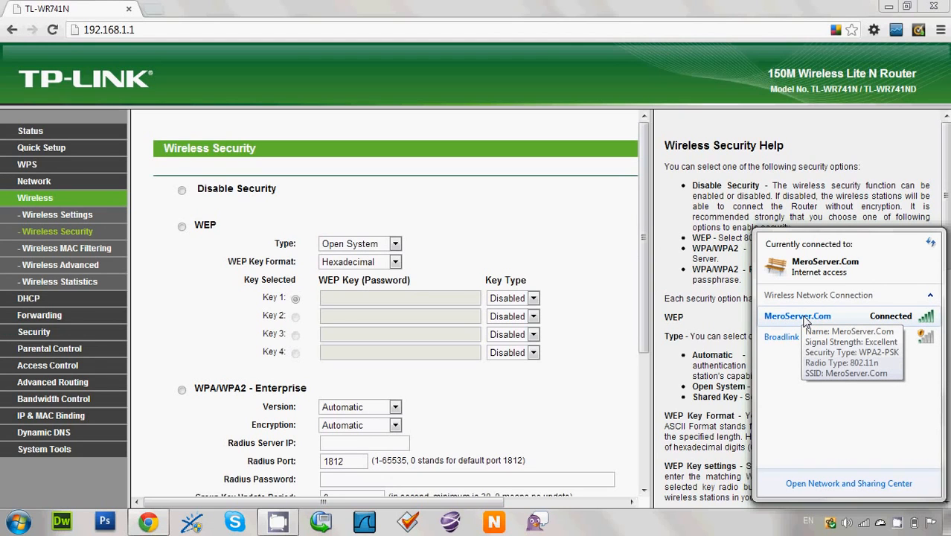
mouse_move(852, 322)
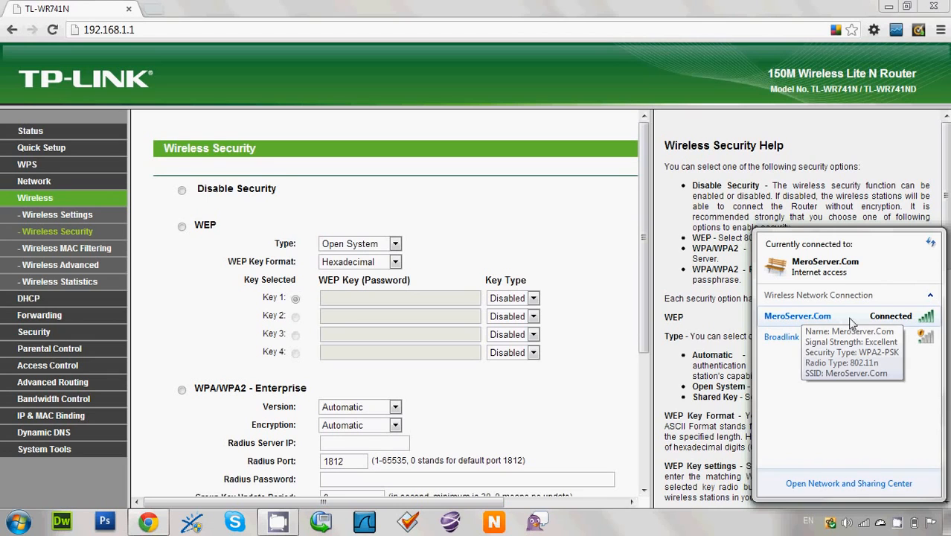
left_click(568, 256)
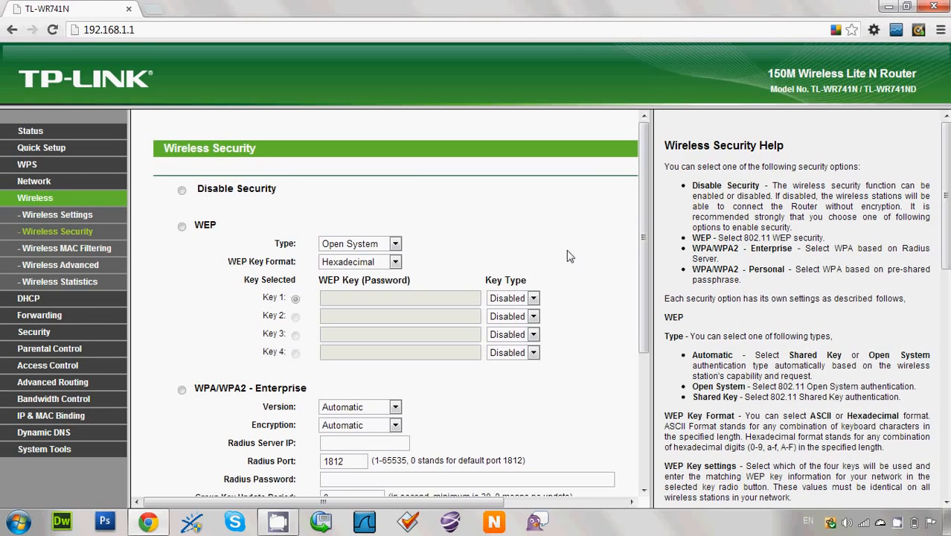